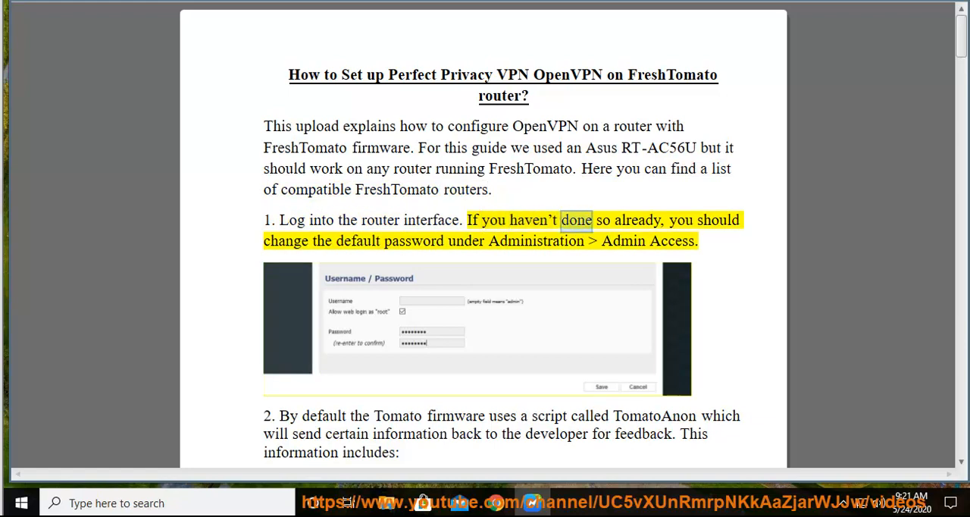
- Follow the narration from the title through step 2's TomatoAnon data list and opt-out paragraph
double_click(413, 241)
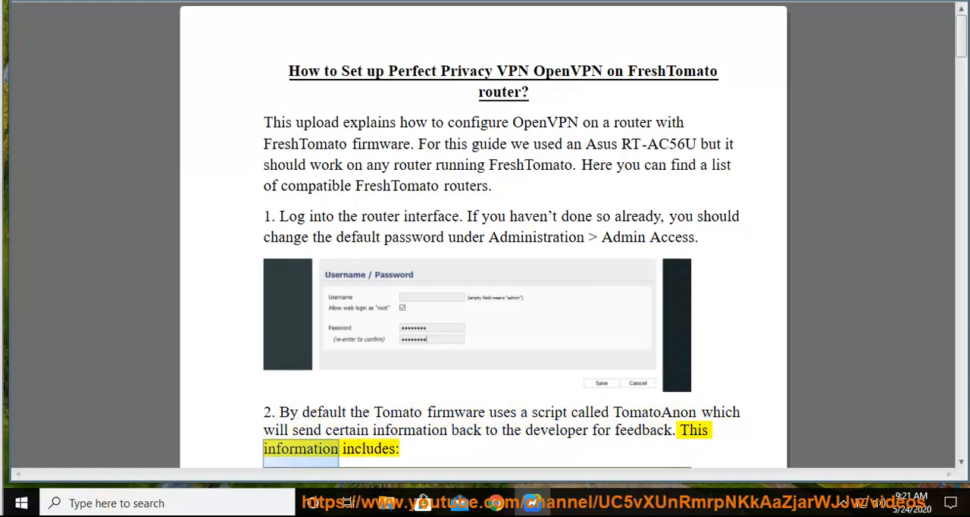
scroll("down", 3)
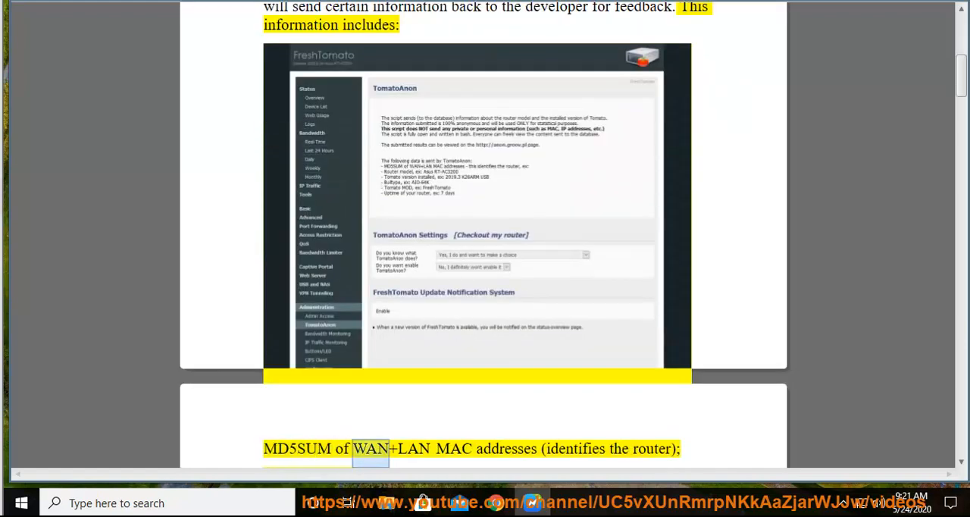
double_click(575, 449)
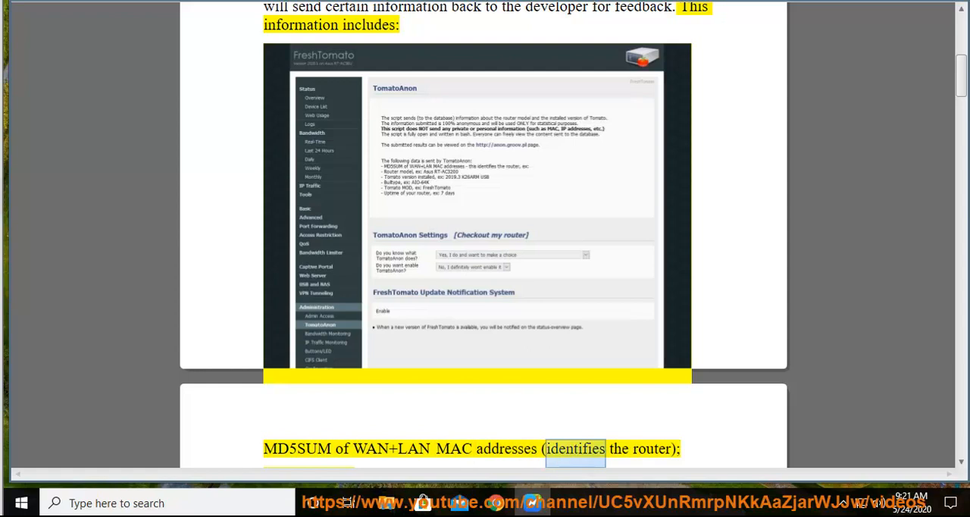
scroll("down", 3)
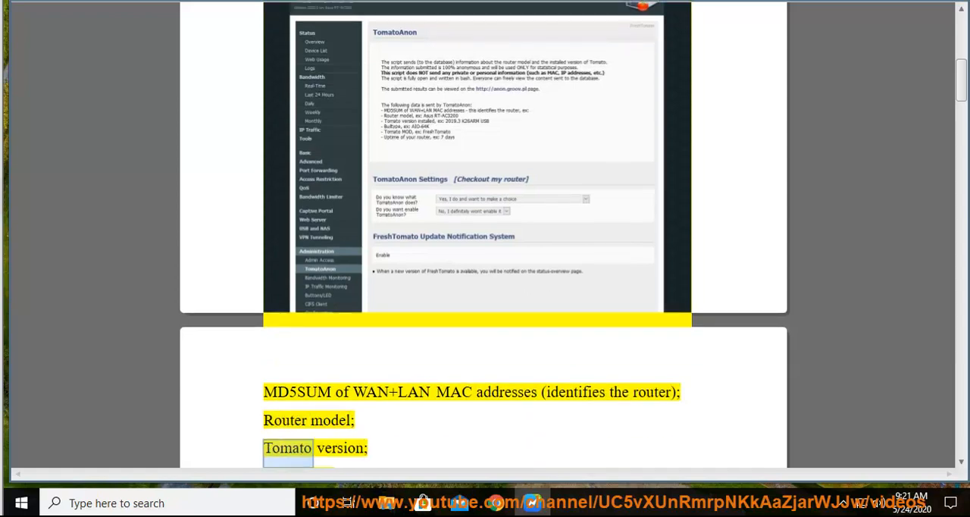
scroll("down", 3)
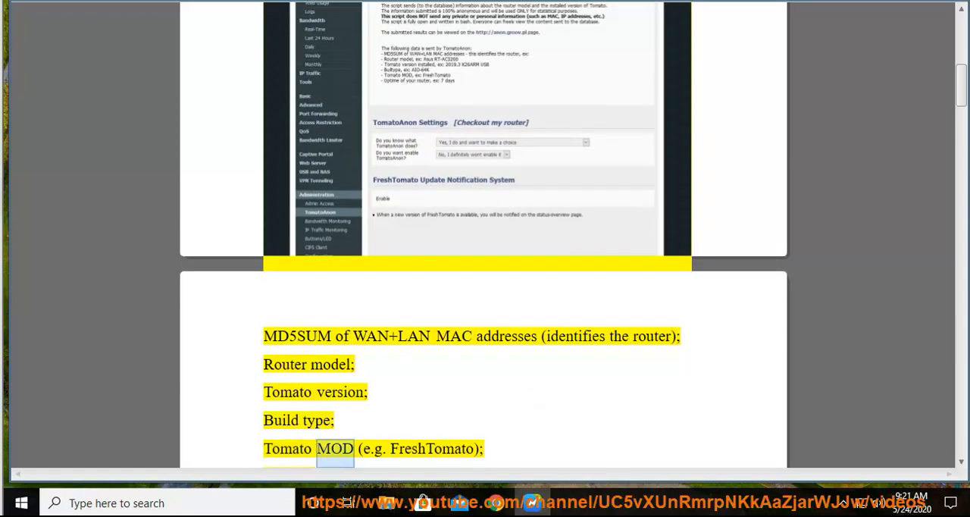
scroll("down", 3)
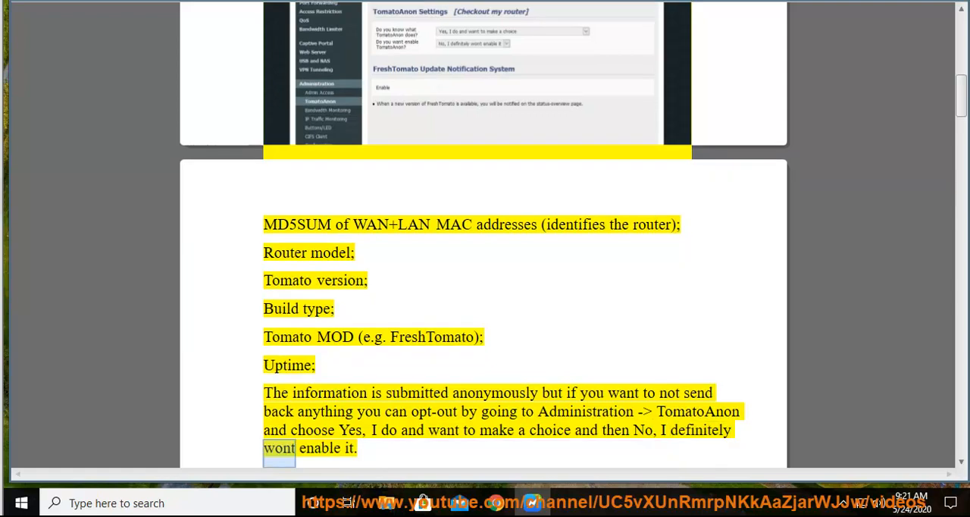
- Scroll past the Basic > Networking screenshot to the 8.8.8.8 and 8.8.4.4 name server example
scroll("down", 3)
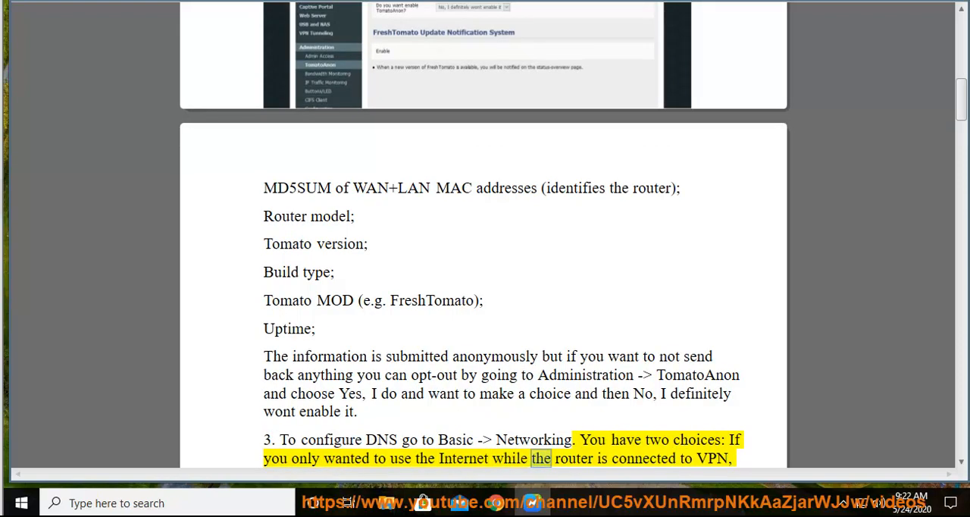
scroll("down", 3)
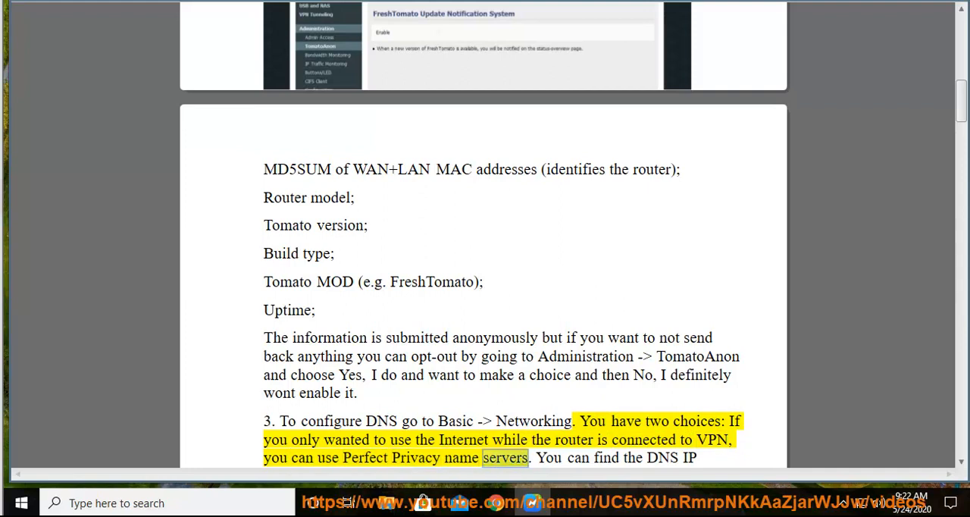
scroll("down", 3)
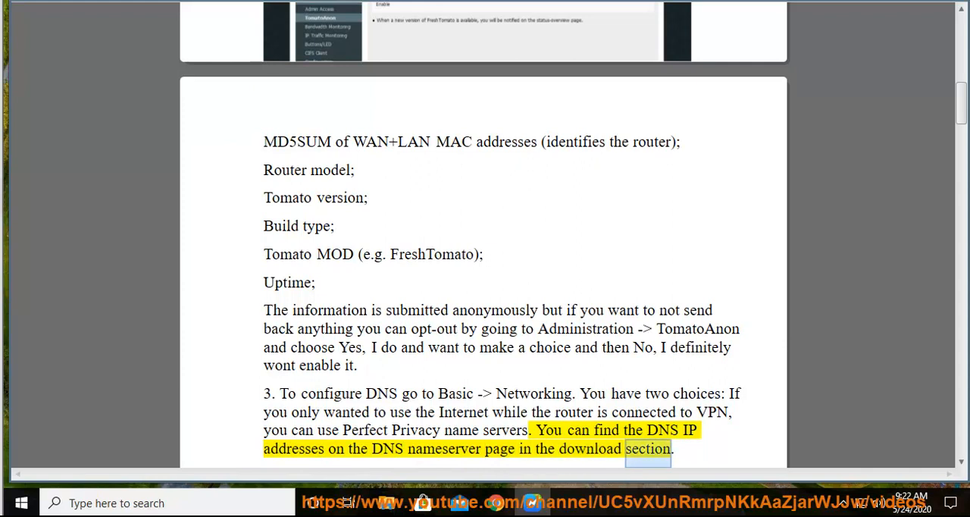
scroll("down", 3)
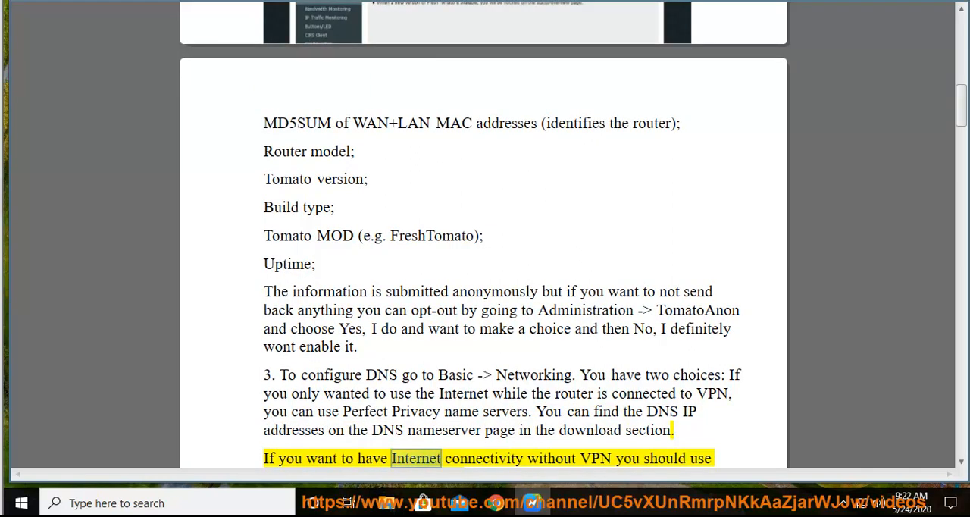
scroll("down", 3)
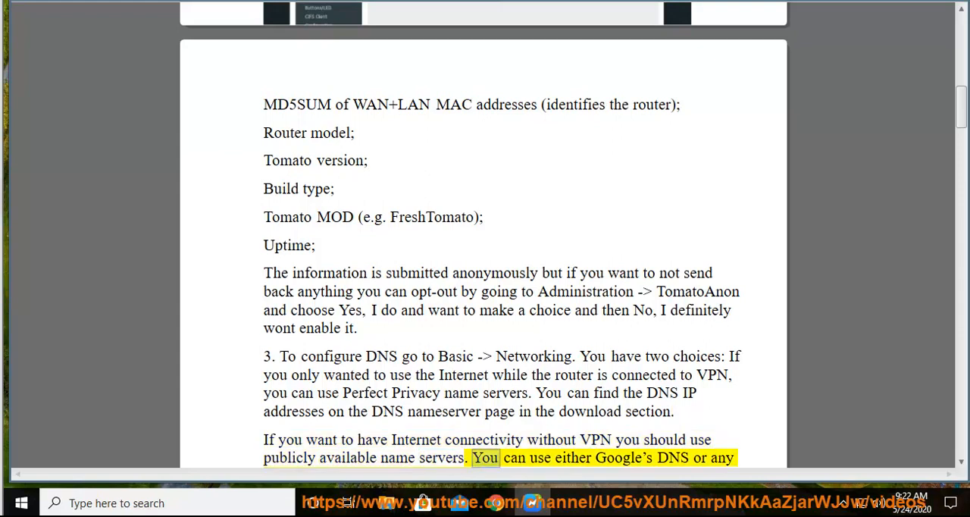
scroll("down", 3)
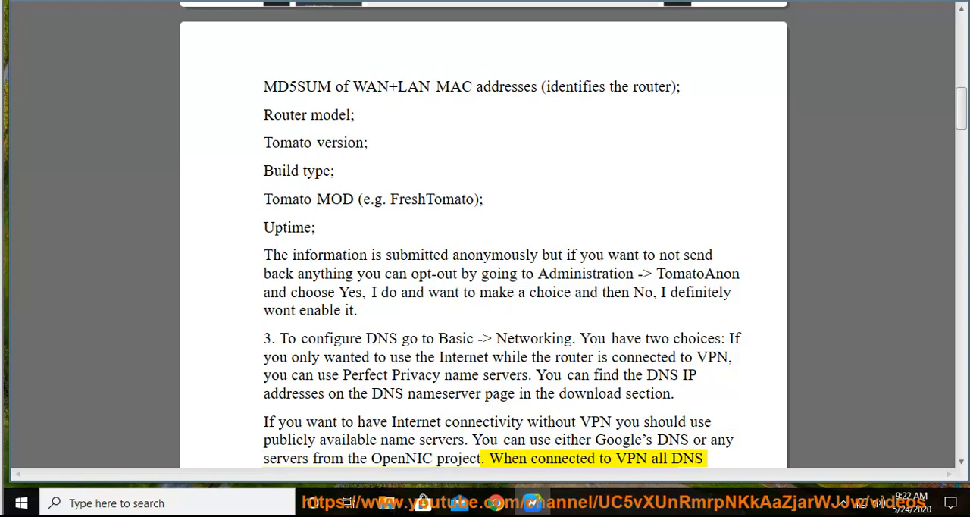
scroll("down", 3)
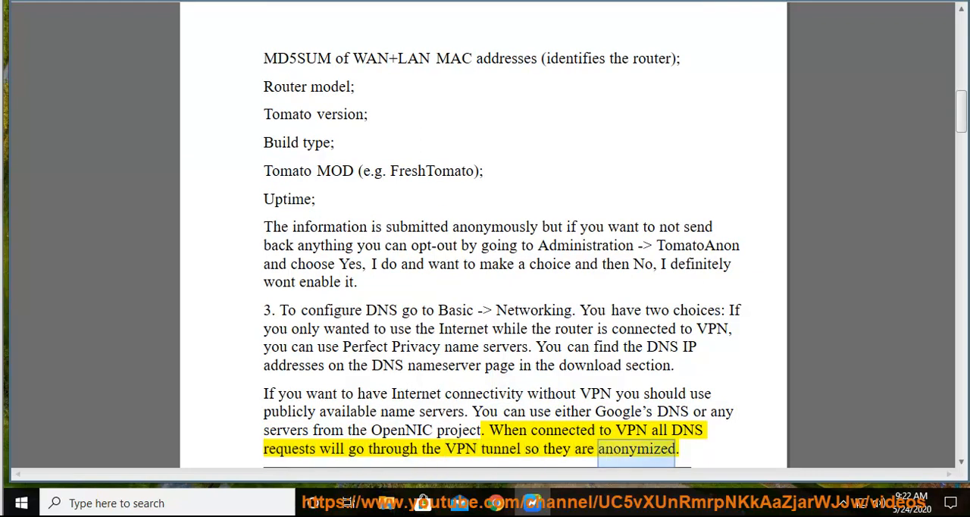
scroll("down", 3)
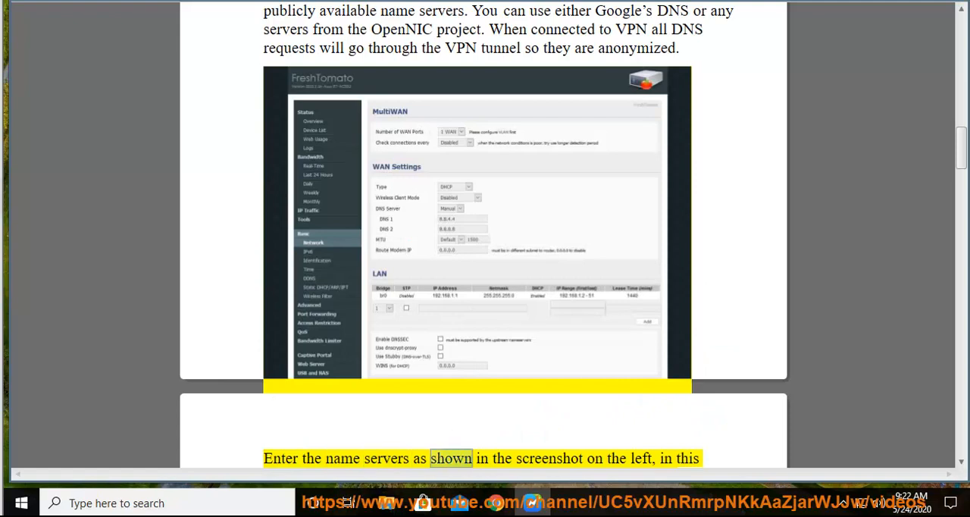
scroll("down", 3)
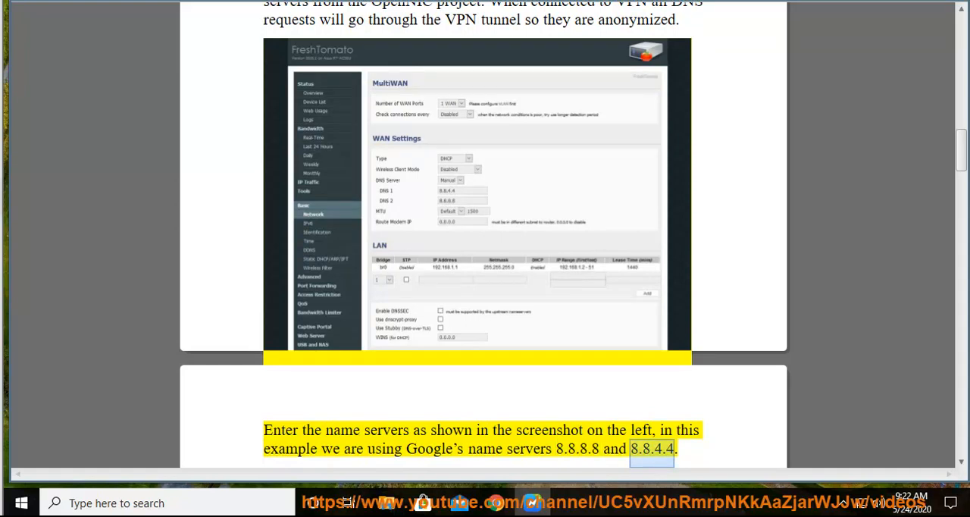
scroll("down", 3)
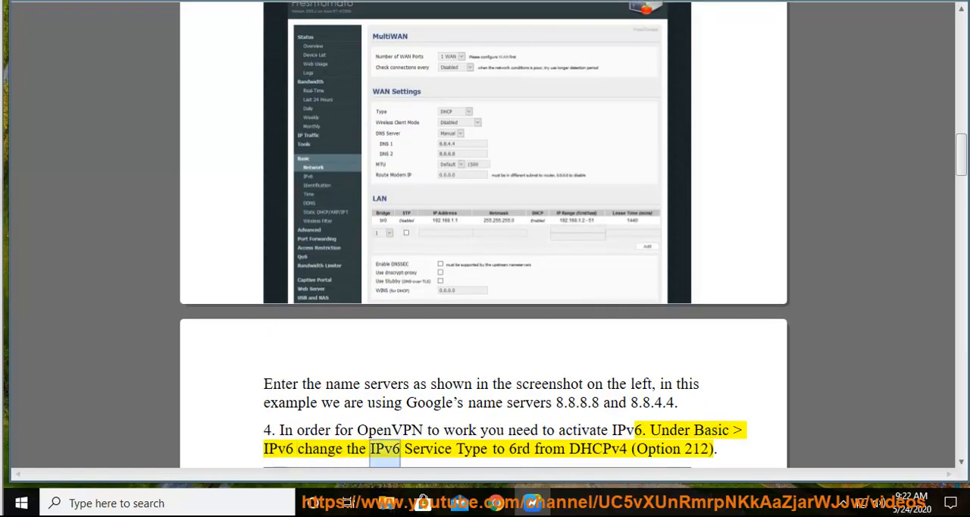
- Follow the narration into step 6's custom OpenVPN configuration lines
double_click(597, 449)
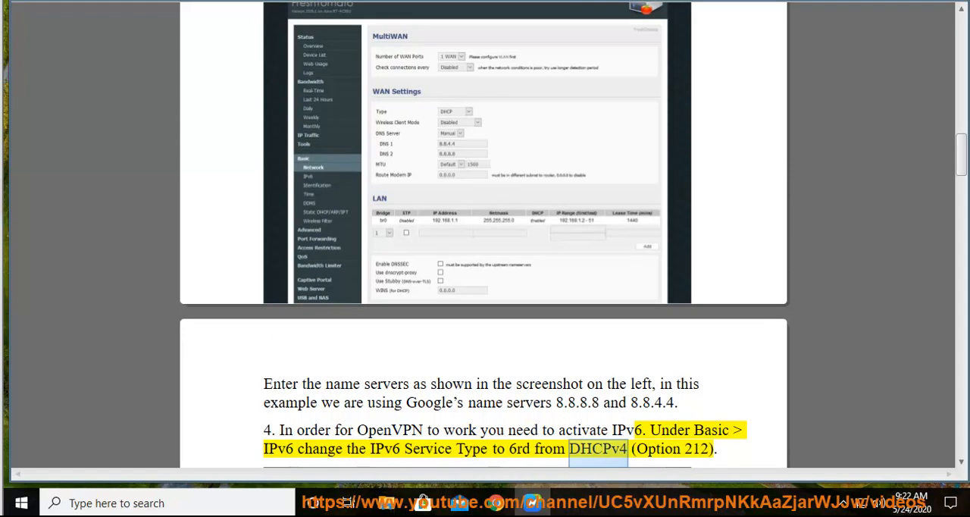
scroll("down", 3)
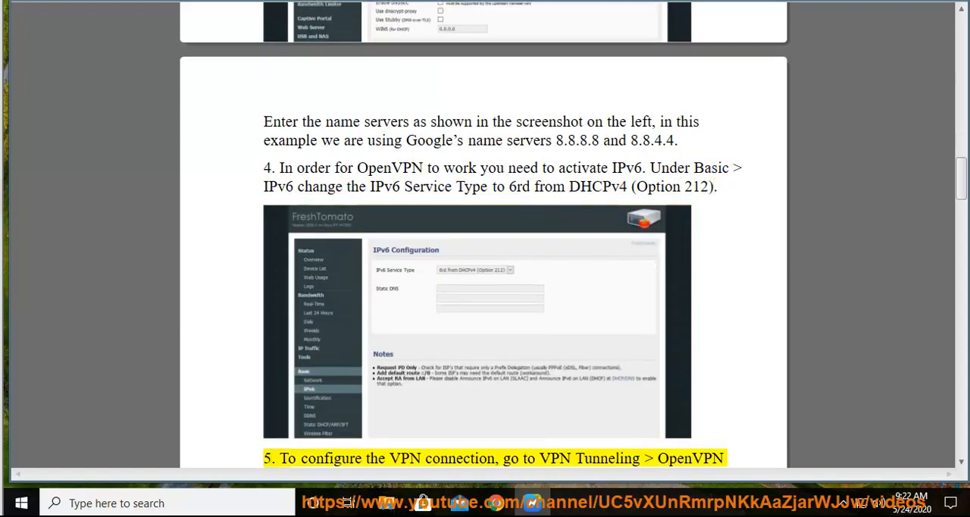
double_click(555, 458)
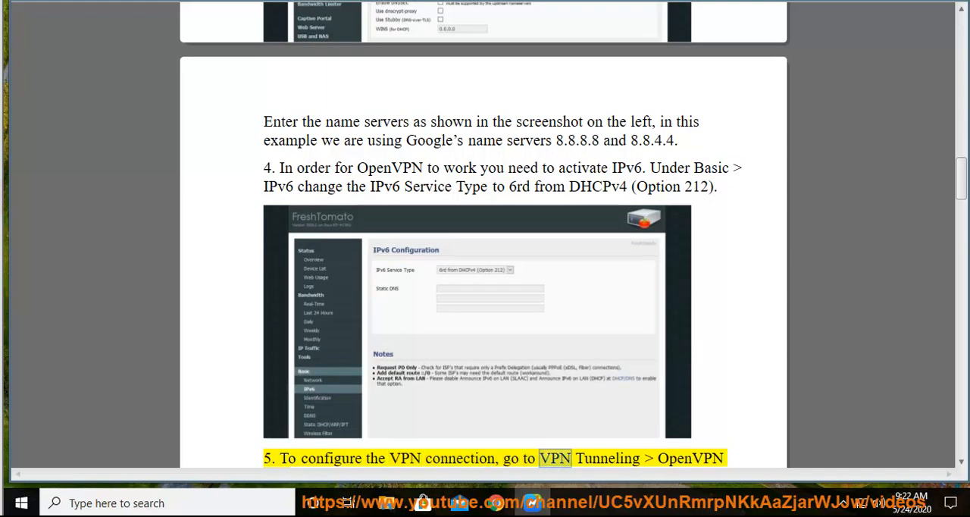
scroll("down", 3)
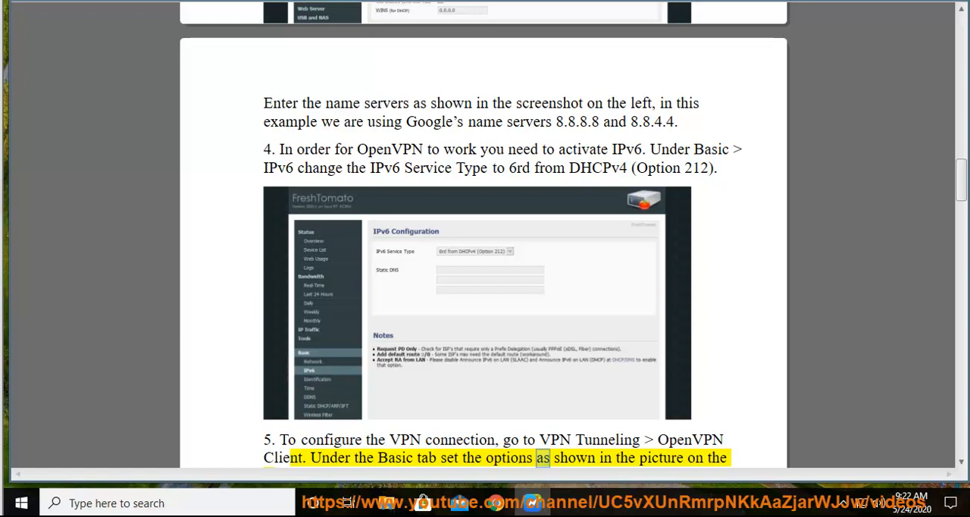
scroll("down", 3)
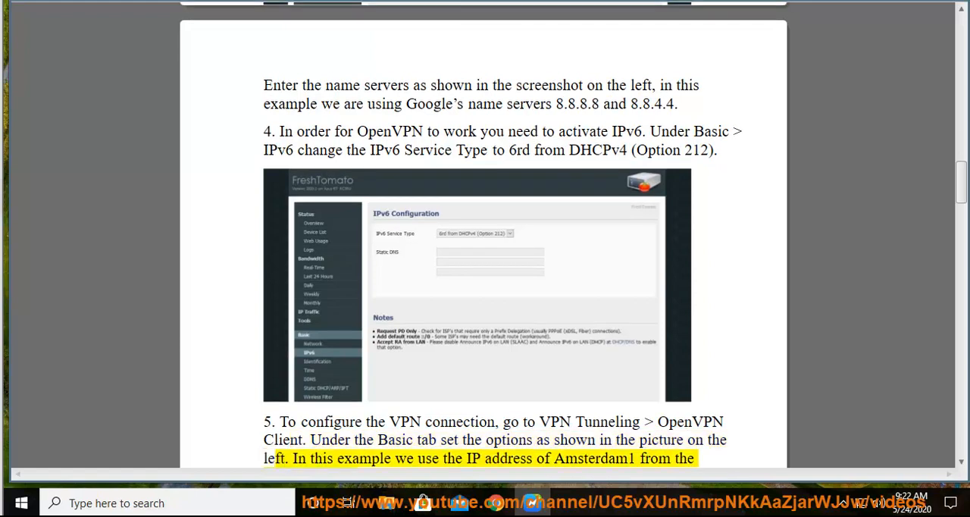
double_click(593, 458)
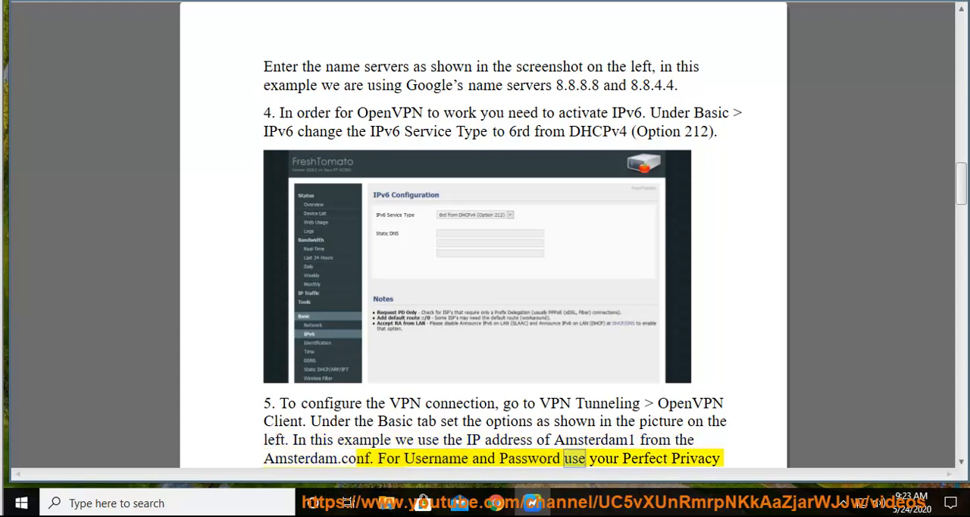
- Scroll past the tls-cipher and key-direction lines as they are read aloud
scroll("down", 3)
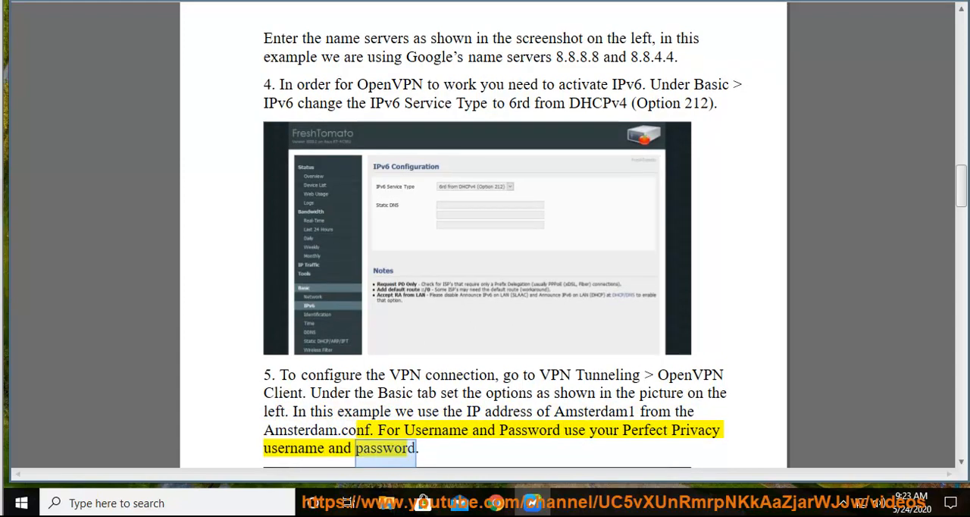
scroll("down", 3)
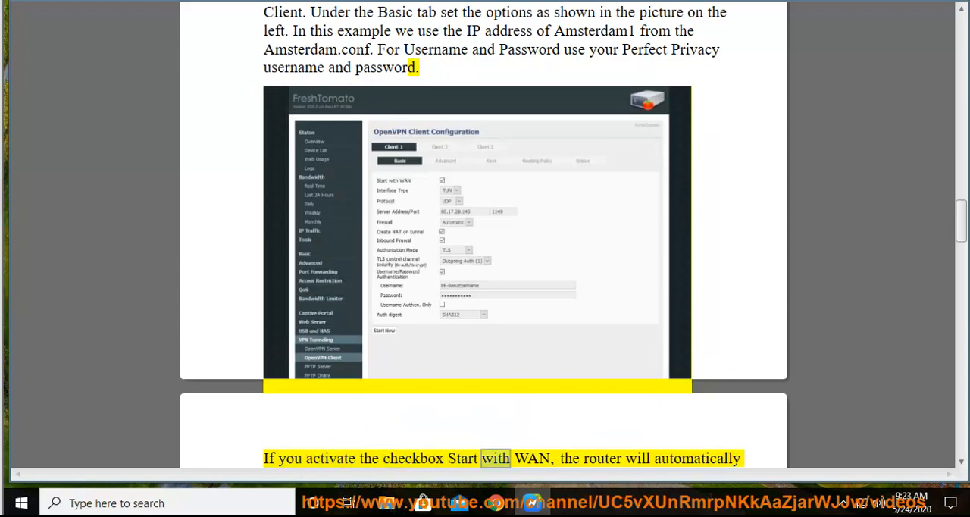
scroll("down", 3)
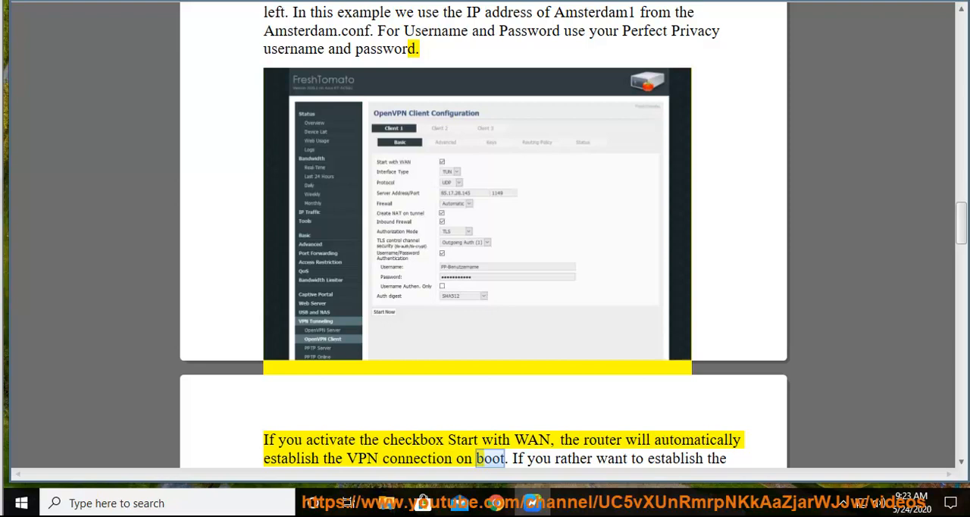
scroll("down", 3)
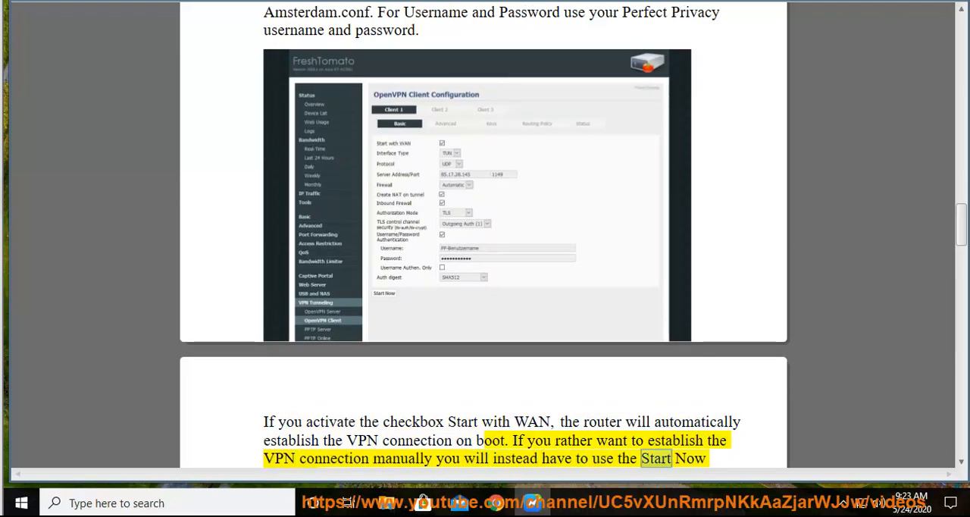
scroll("down", 3)
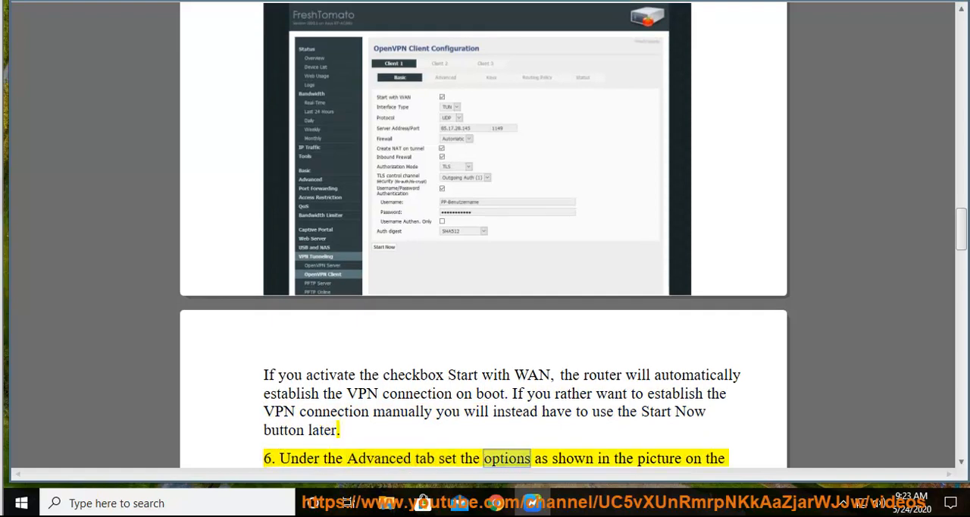
scroll("down", 3)
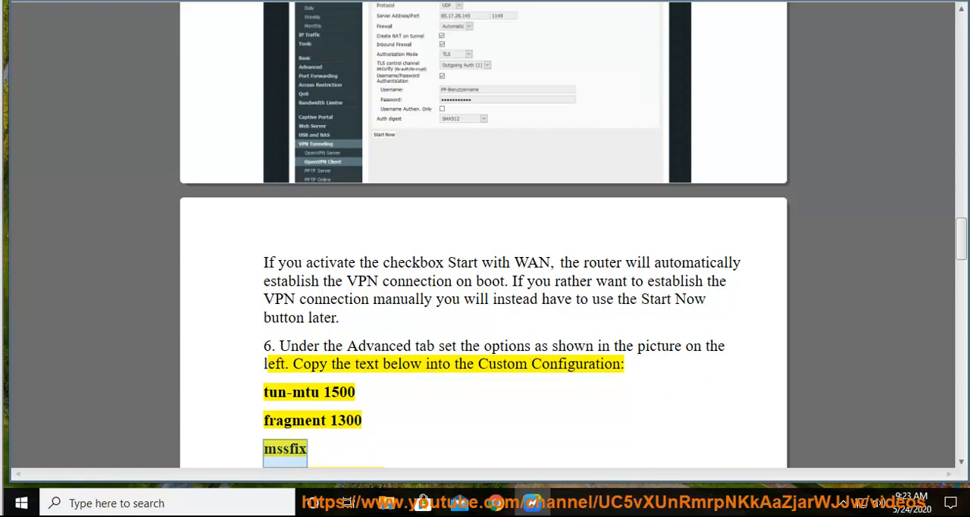
scroll("down", 3)
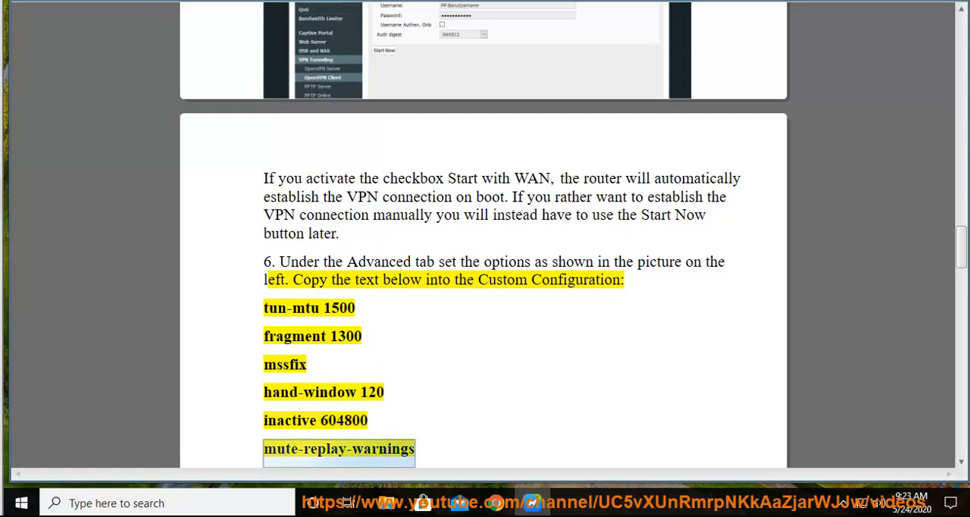
scroll("down", 3)
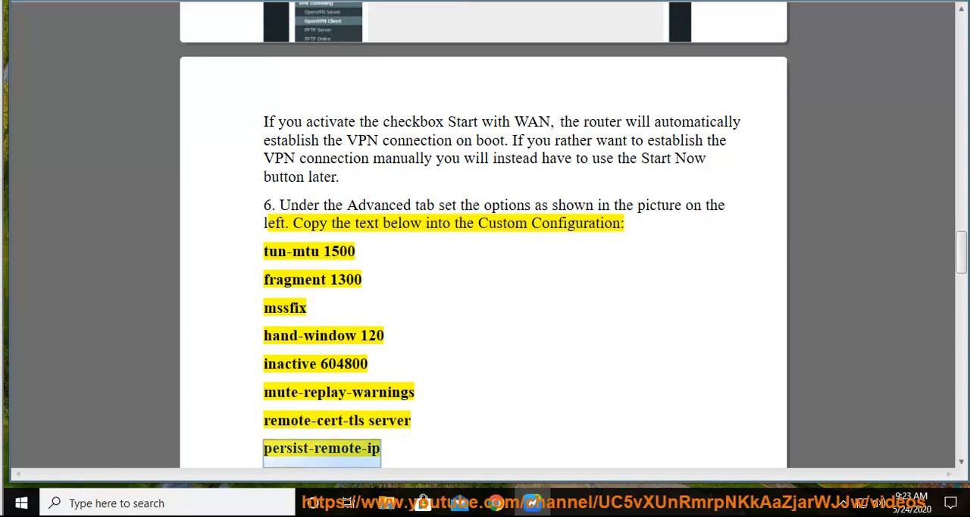
- Continue to page 5's Advanced-settings screenshot and the start of step 7
scroll("down", 3)
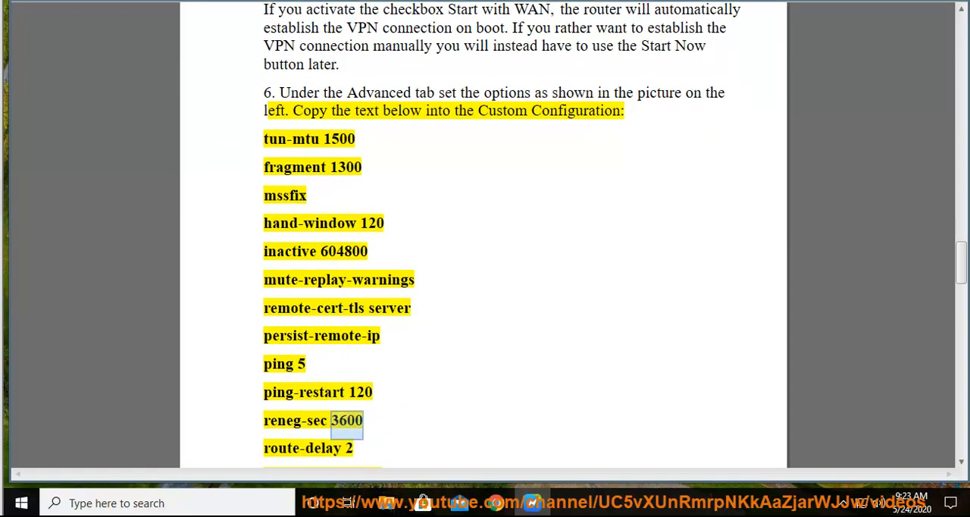
scroll("down", 3)
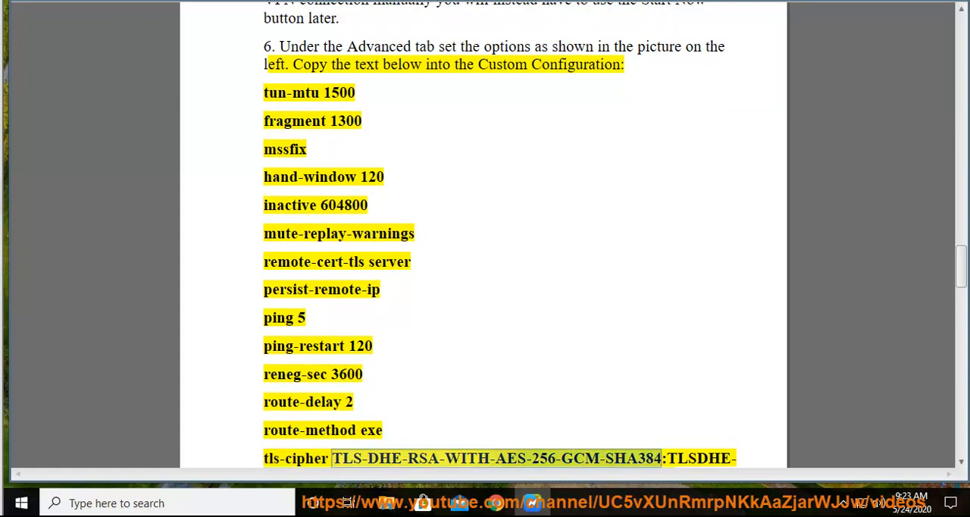
scroll("down", 3)
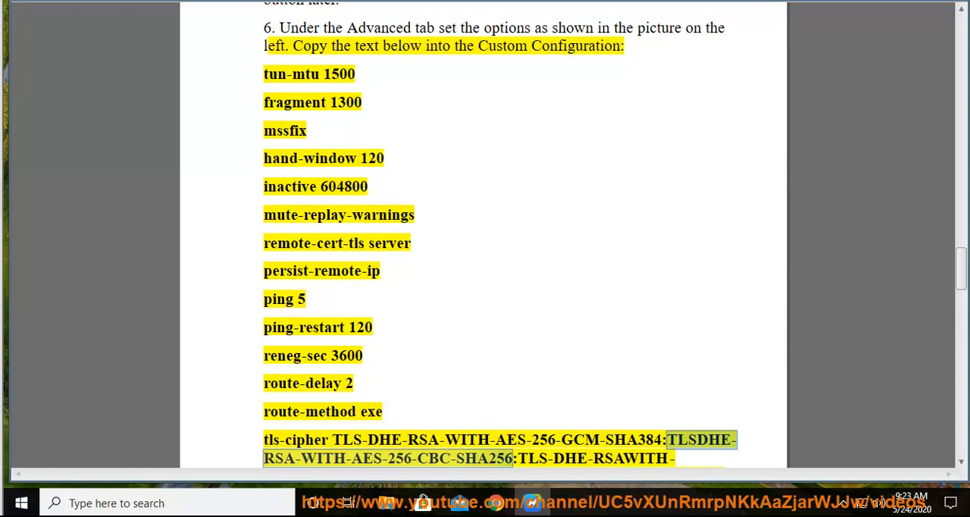
scroll("down", 3)
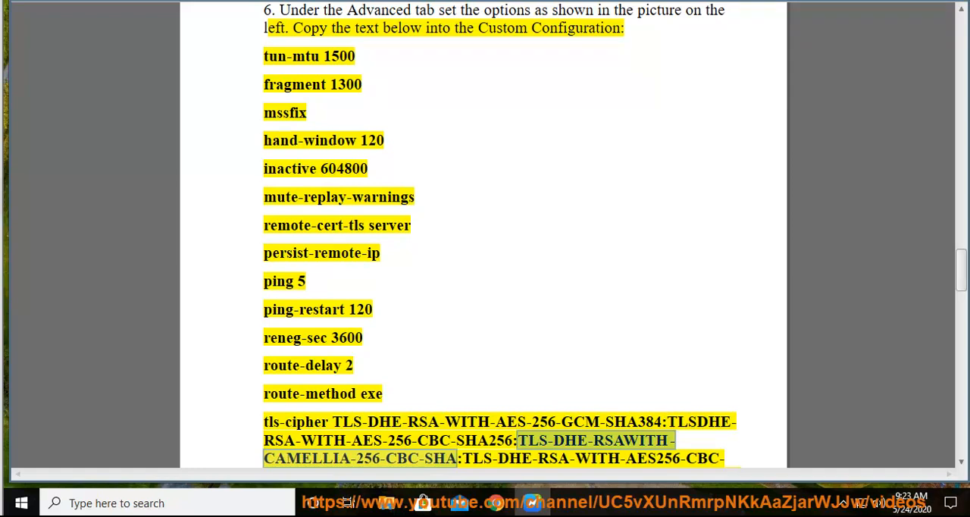
scroll("down", 3)
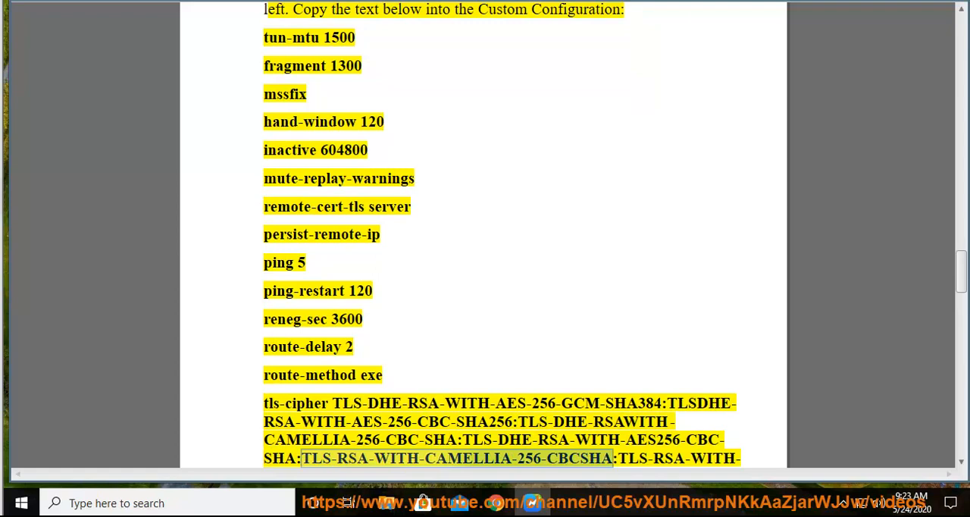
scroll("down", 3)
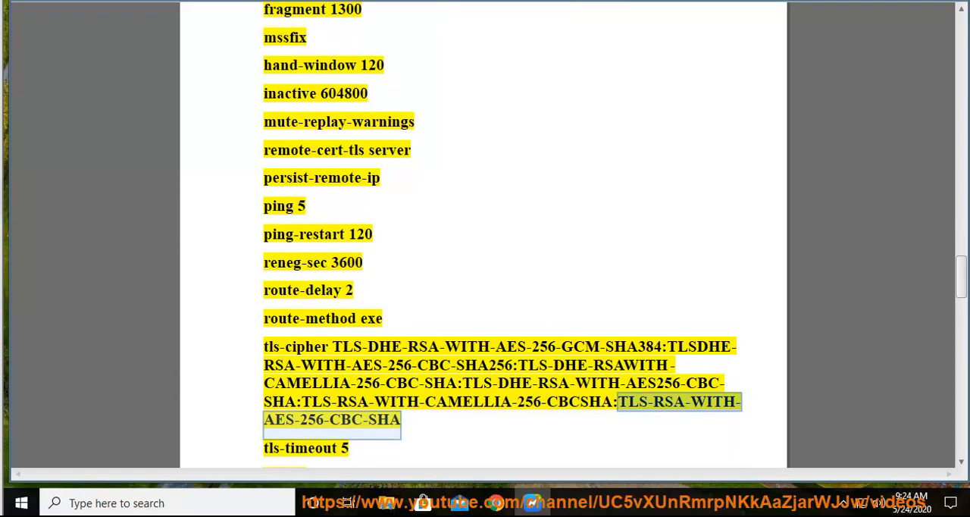
scroll("down", 3)
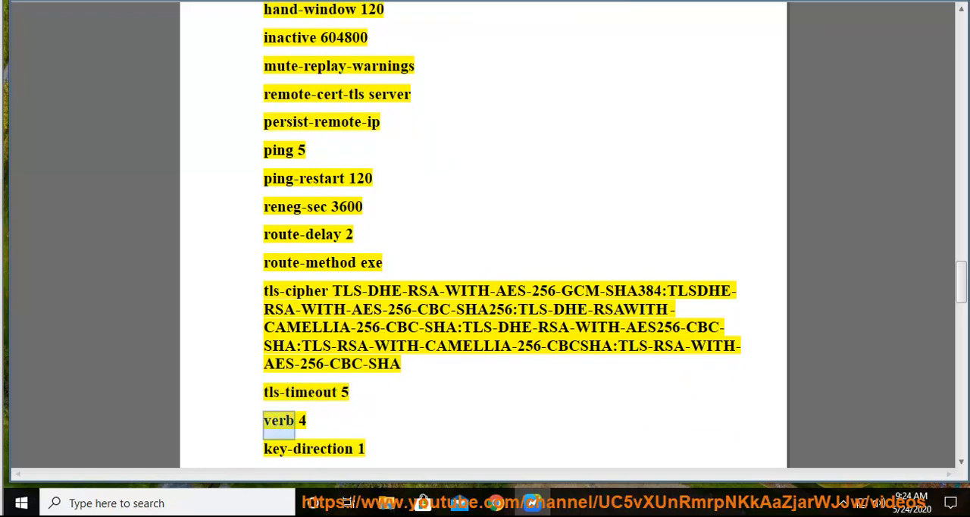
scroll("down", 3)
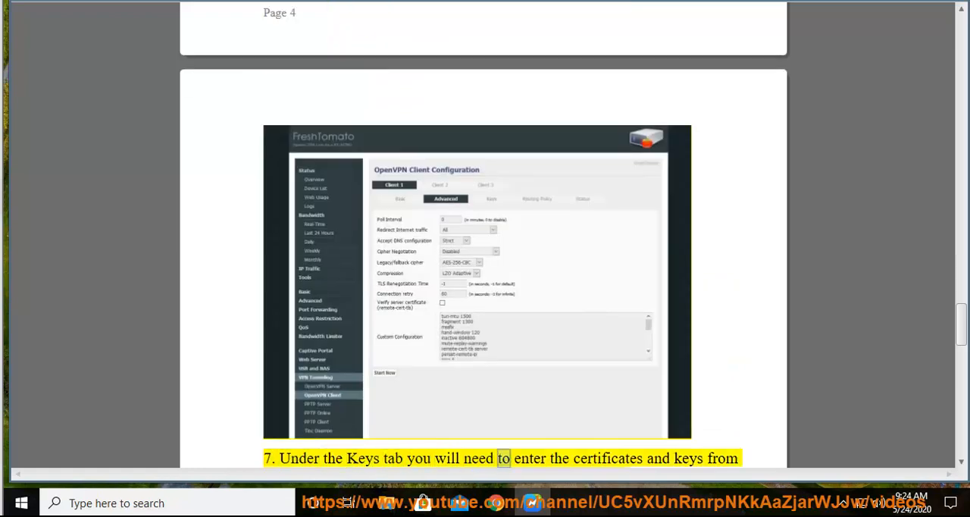
- Follow step 7 on pasting static key, CA, certificate and client key to step 8's note
scroll("down", 3)
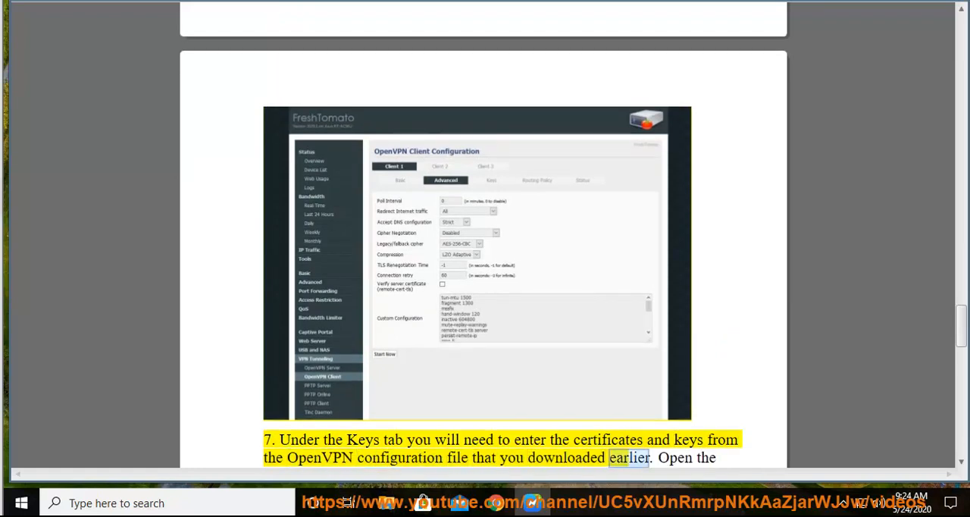
scroll("down", 3)
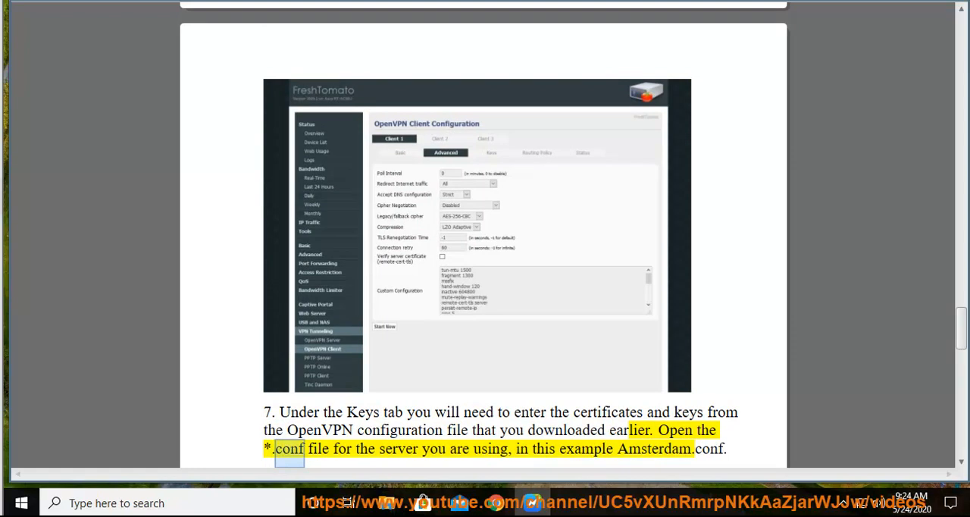
double_click(543, 449)
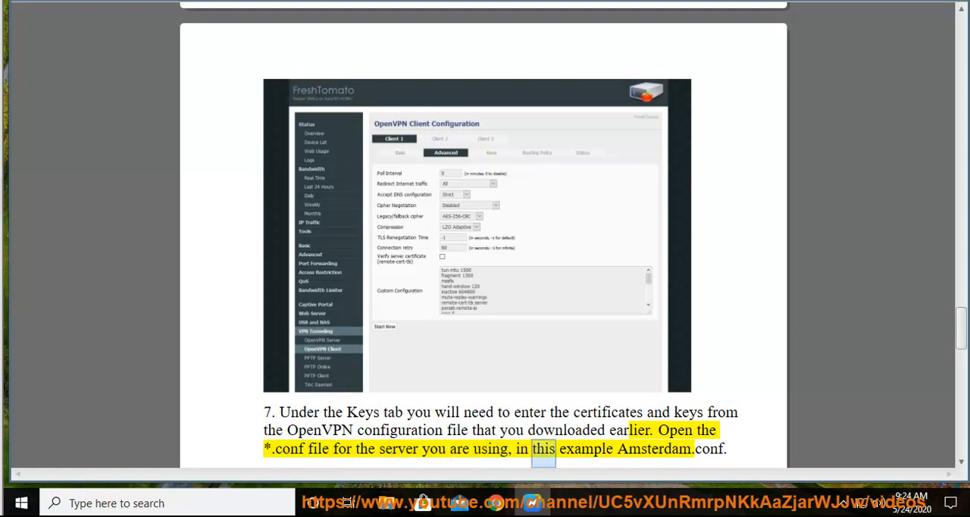
scroll("down", 3)
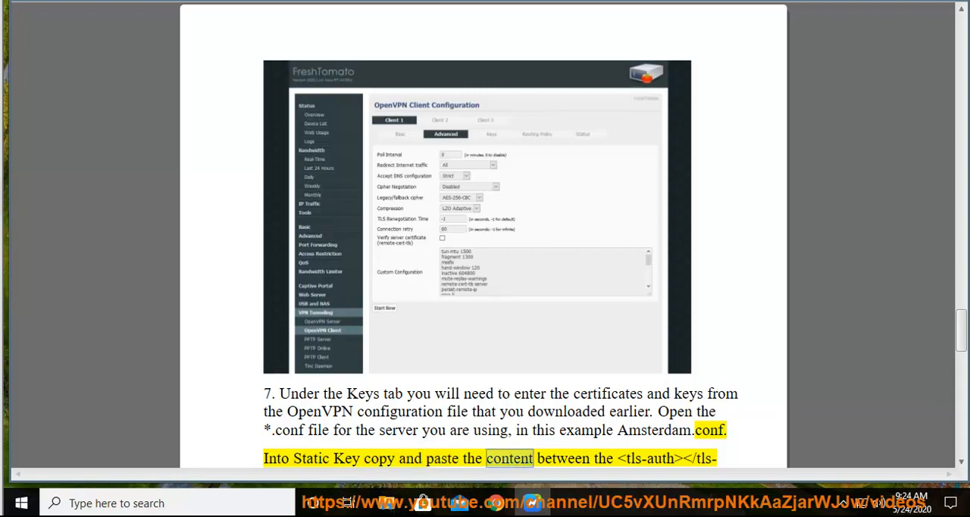
scroll("down", 3)
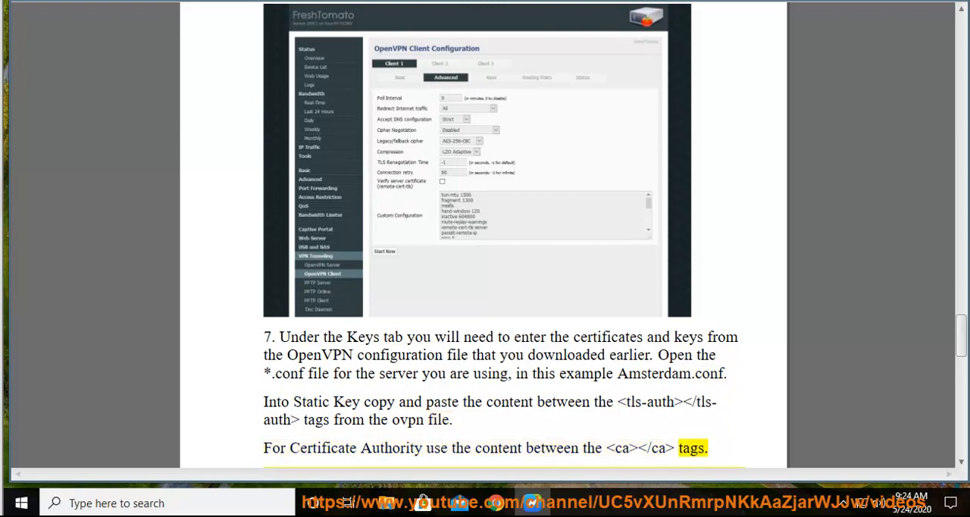
scroll("down", 3)
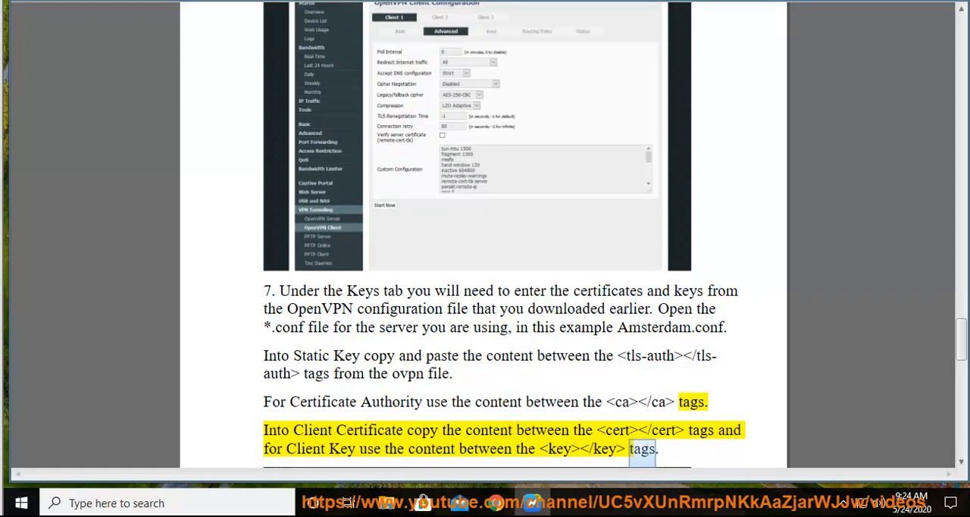
scroll("down", 3)
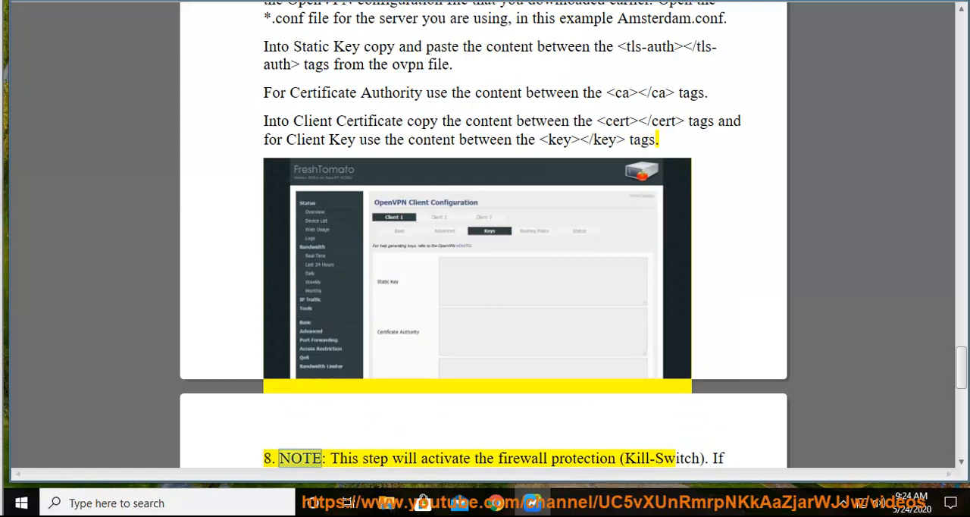
- Follow the narration of step 8's five iptables firewall lines
double_click(583, 458)
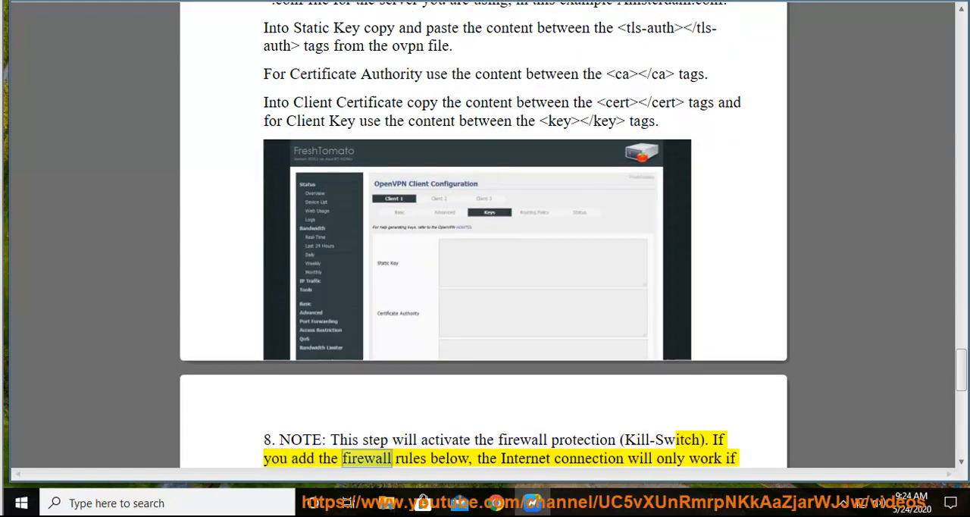
double_click(640, 457)
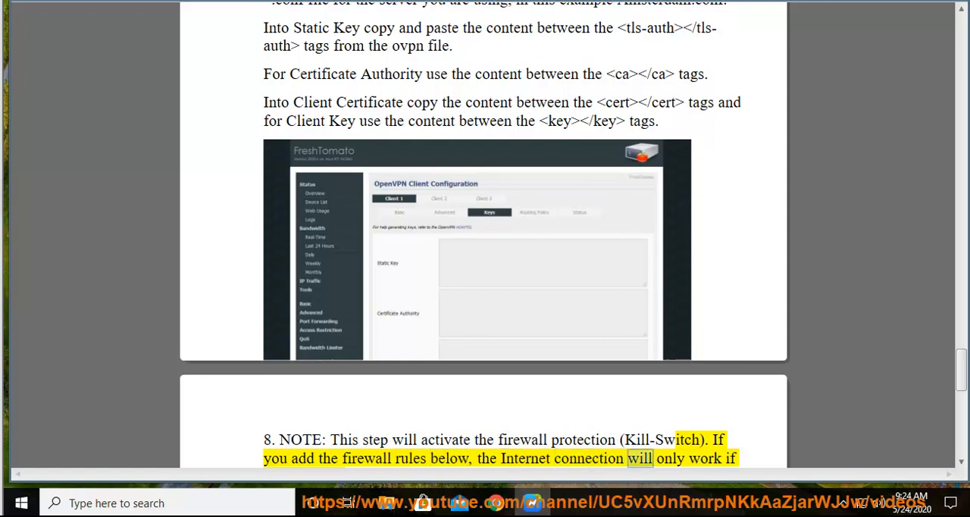
scroll("down", 3)
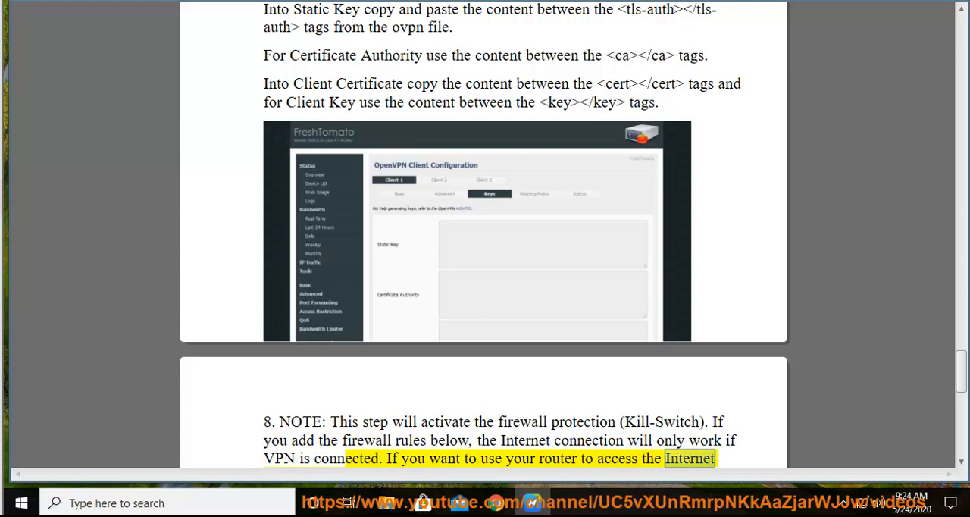
scroll("down", 3)
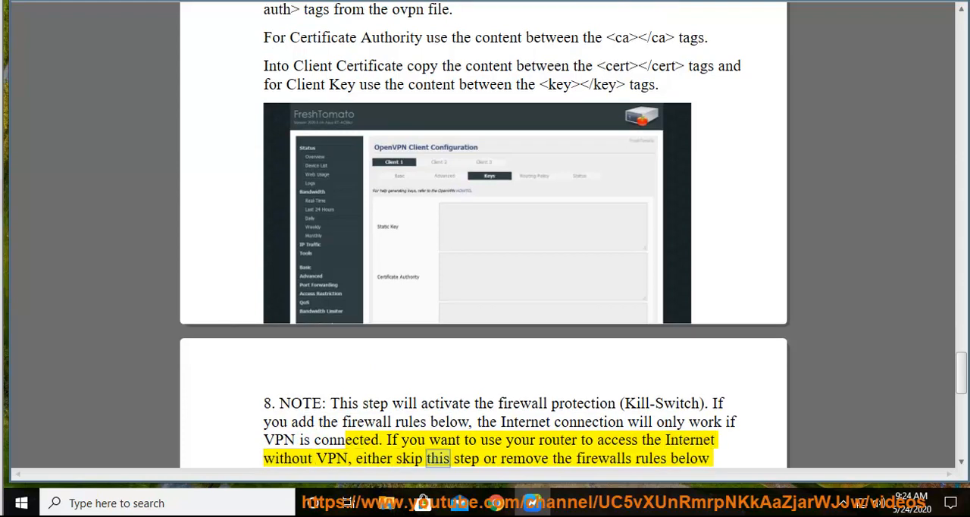
scroll("down", 3)
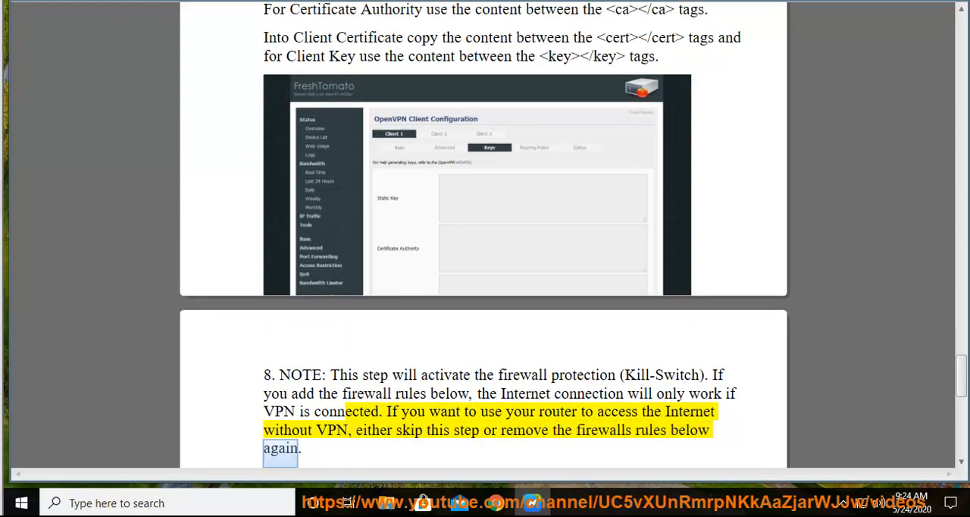
scroll("down", 3)
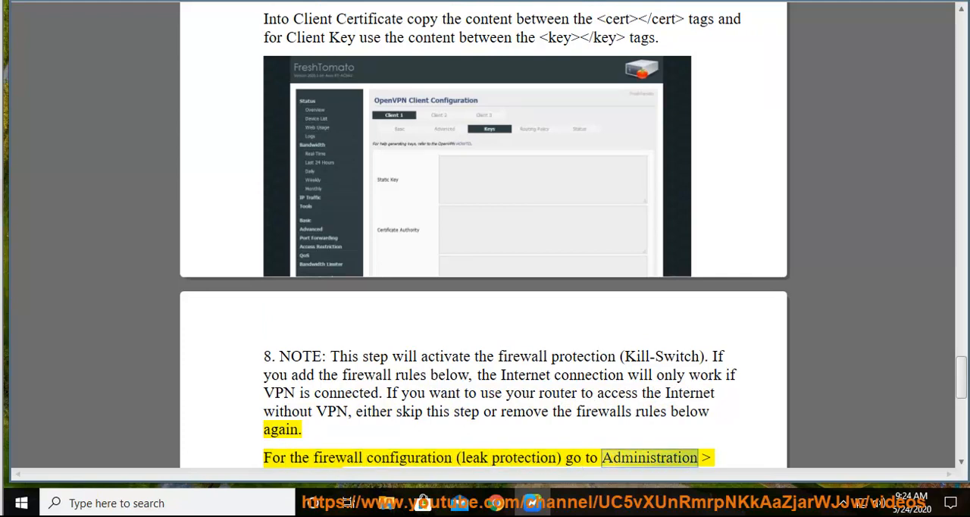
scroll("down", 3)
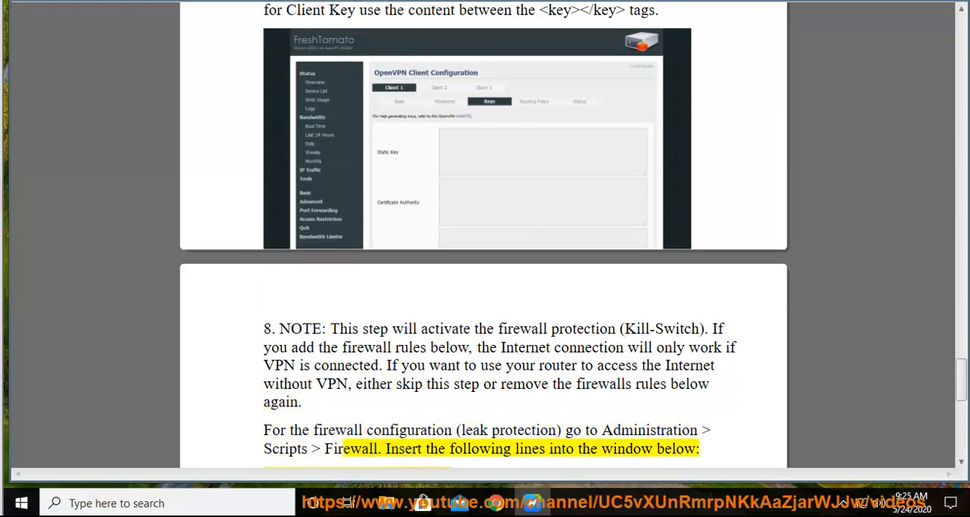
- Scroll to the Firewall screenshot and the final save-and-reboot instruction
double_click(675, 449)
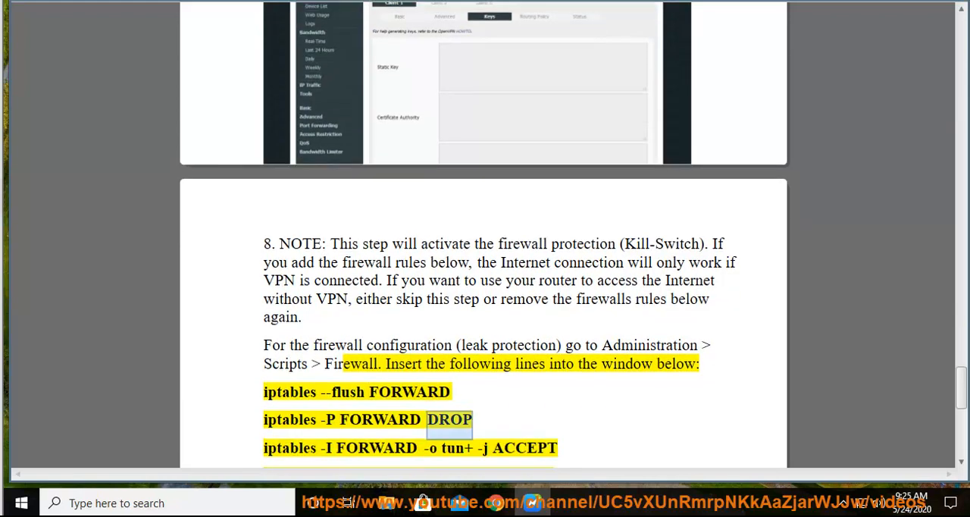
double_click(524, 448)
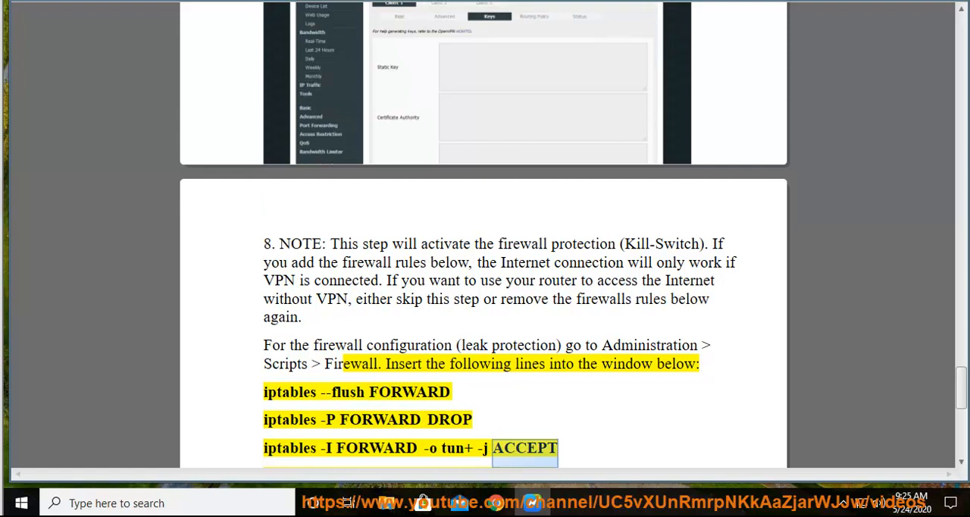
scroll("down", 3)
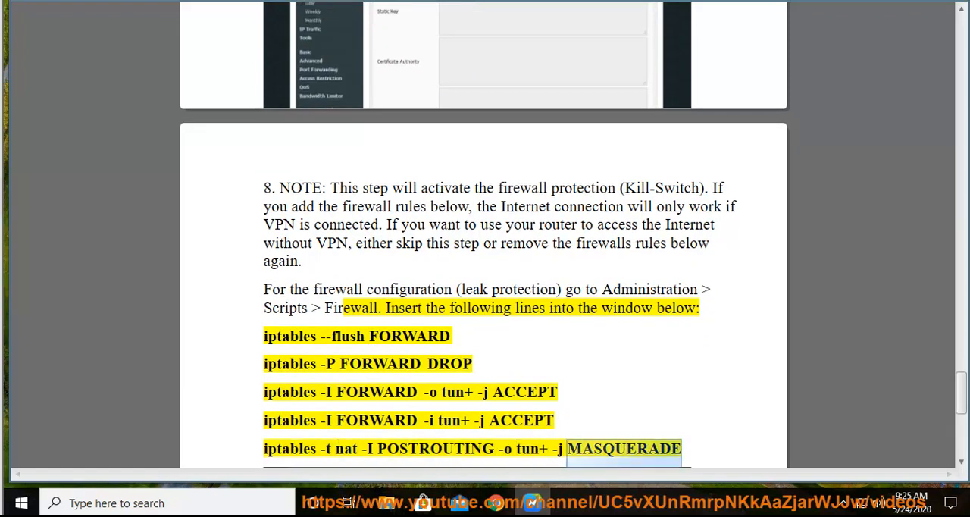
scroll("down", 3)
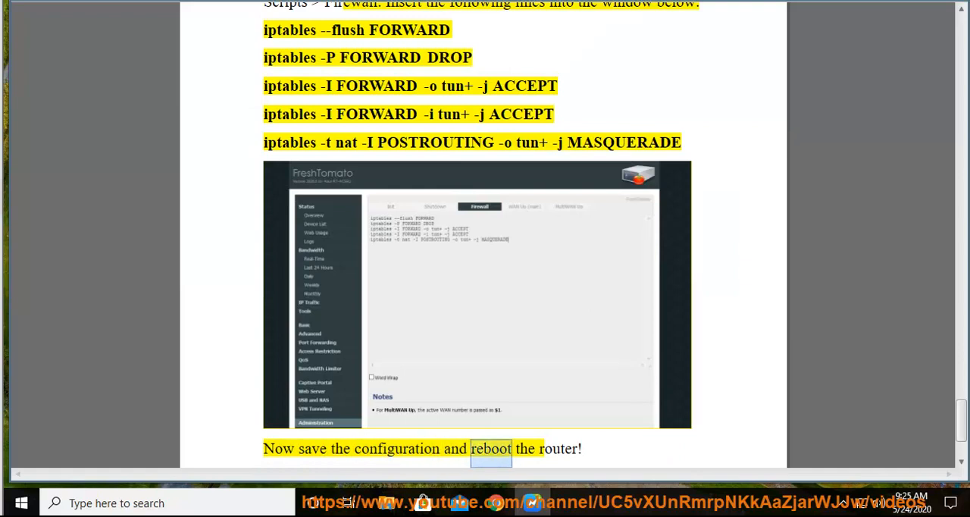